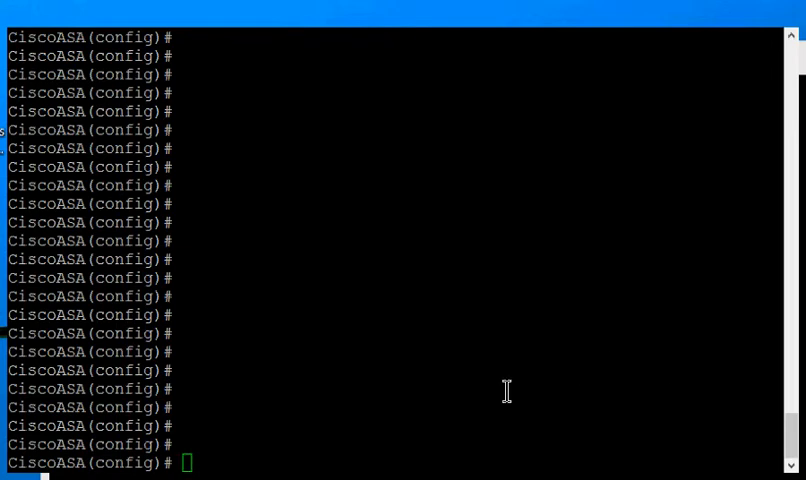
{"action": "mouse_move", "coordinate": [271, 440]}
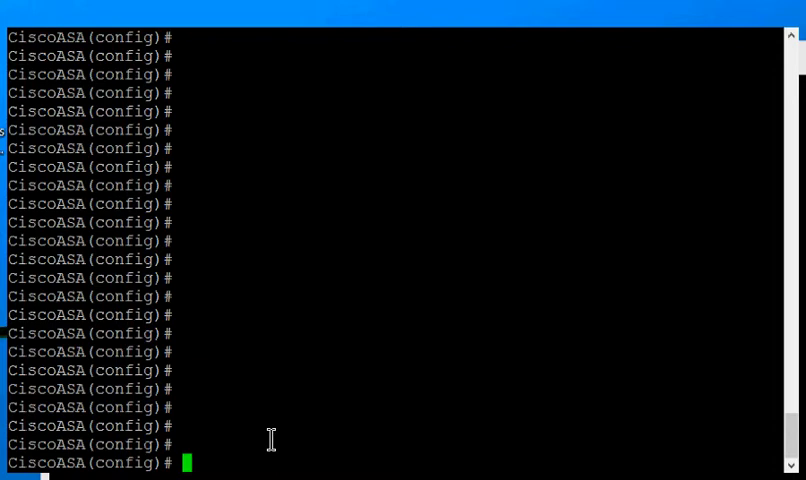
- Type the 'sh run' command at the CiscoASA(config)# prompt
{"action": "type", "text": "sh run"}
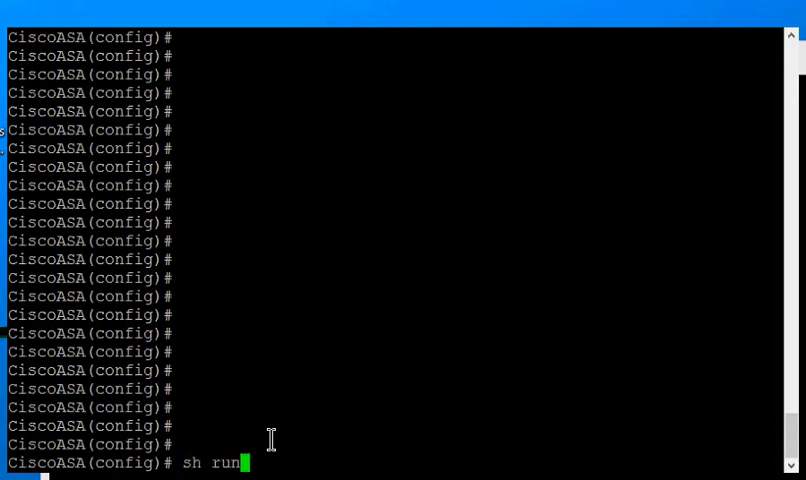
- Run 'sh run' and page through the config past the http 192.168.1.0 inside line
{"action": "key", "text": "Return"}
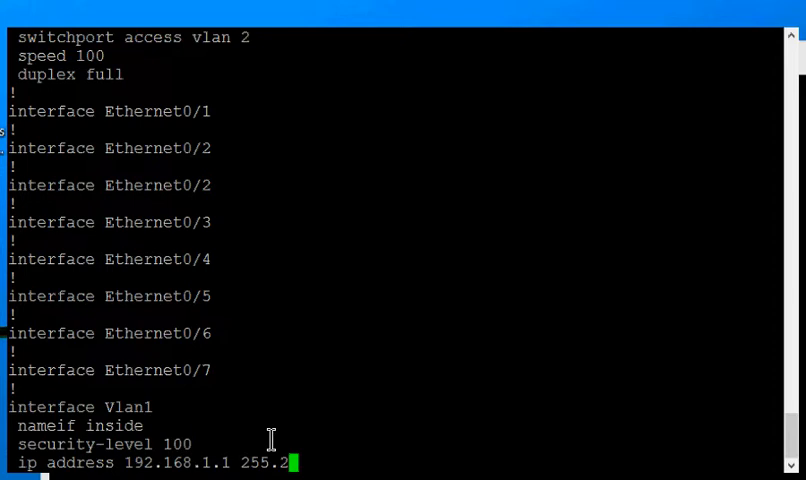
{"action": "scroll", "scroll_direction": "down", "scroll_amount": 3}
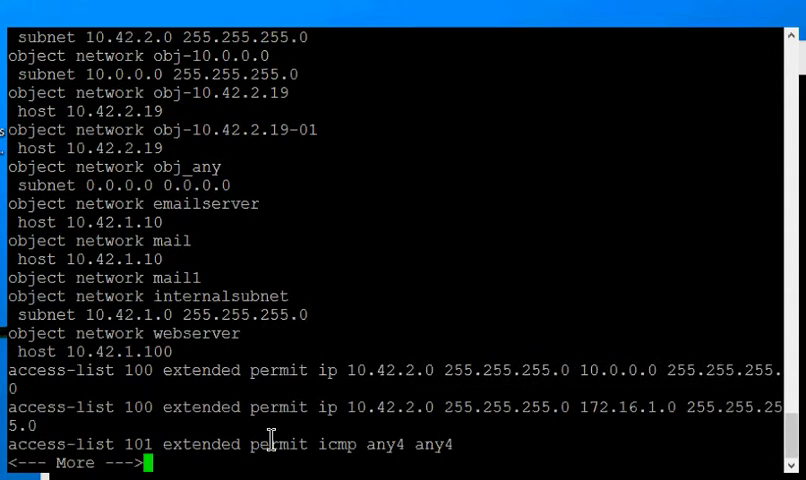
{"action": "key", "text": "space"}
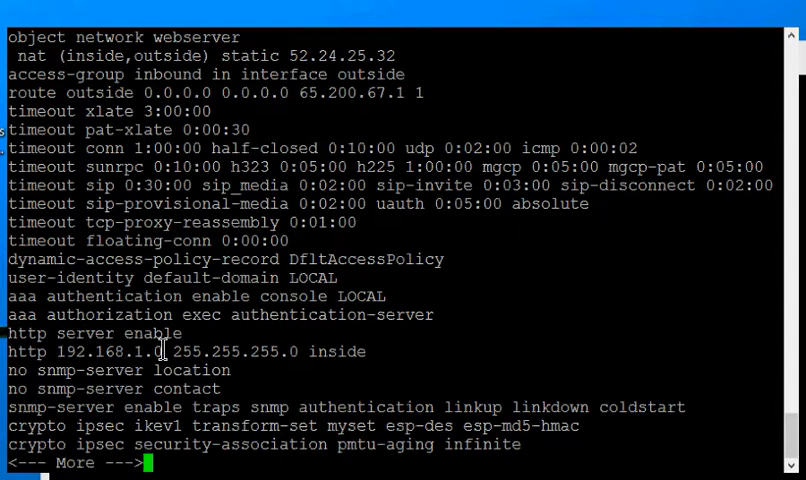
{"action": "mouse_move", "coordinate": [368, 351]}
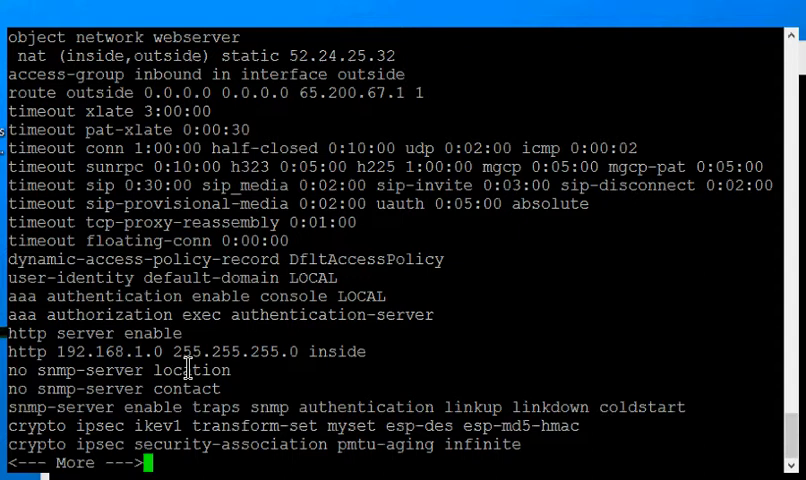
{"action": "mouse_move", "coordinate": [15, 351]}
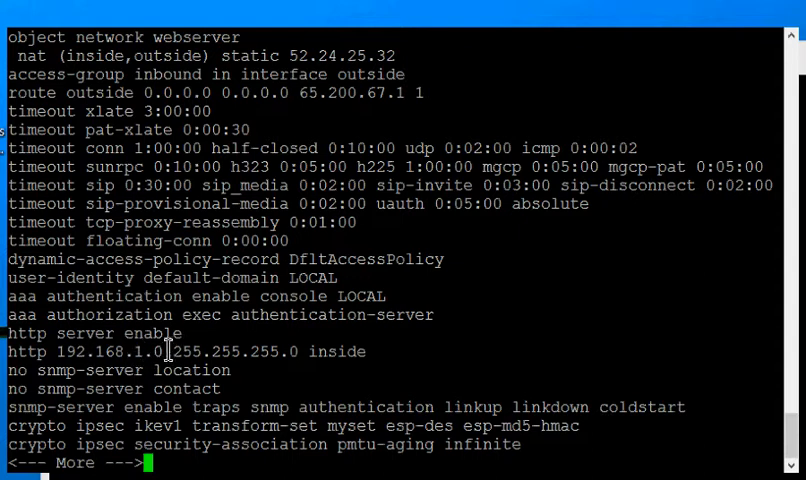
{"action": "mouse_move", "coordinate": [133, 360]}
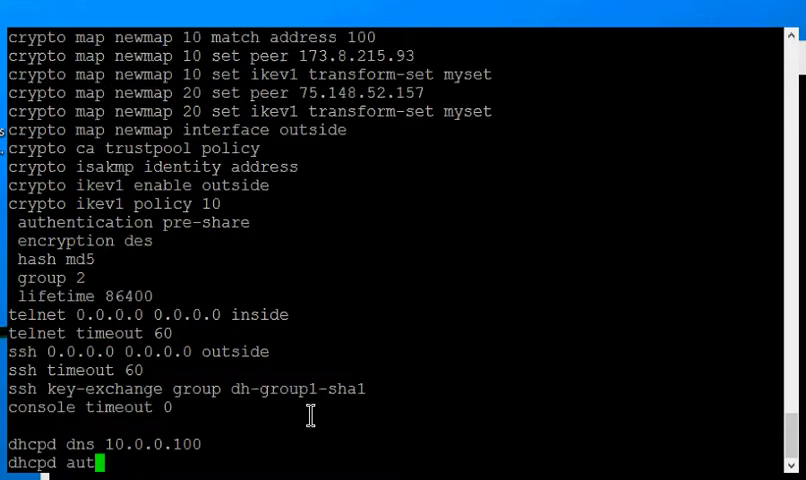
- Review the listing and enter 'http 192.168.1.0 255.255.255.0 inside'
{"action": "scroll", "scroll_direction": "down", "scroll_amount": 3}
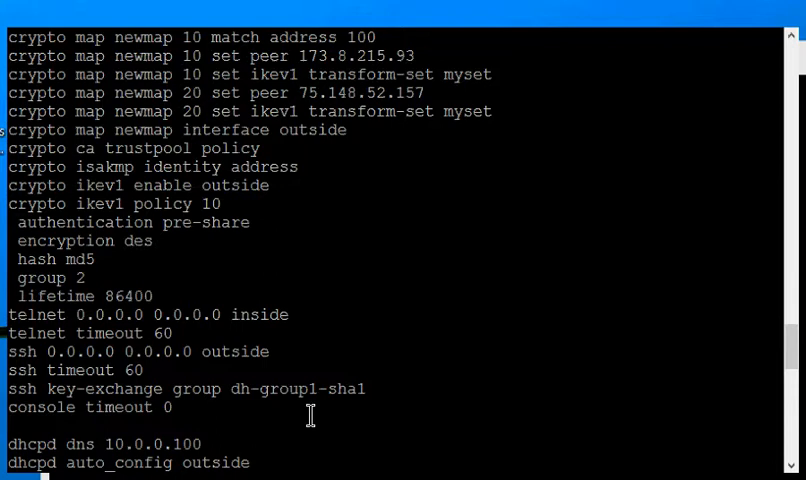
{"action": "scroll", "scroll_direction": "up", "scroll_amount": 3}
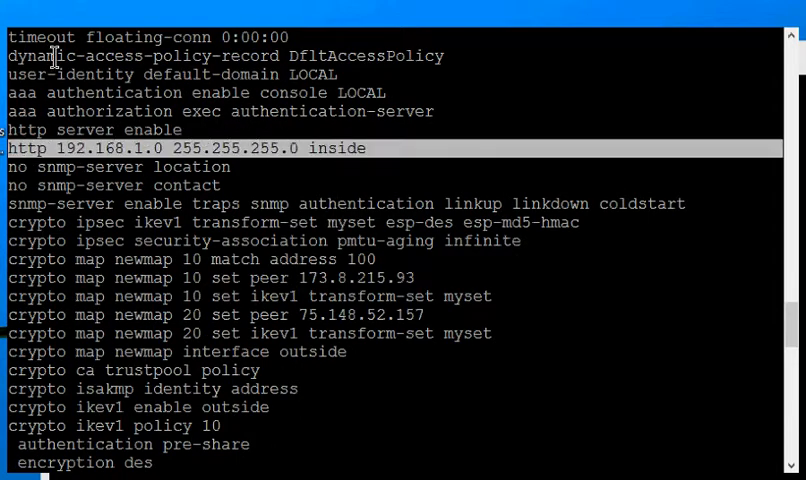
{"action": "scroll", "scroll_direction": "down", "scroll_amount": 3}
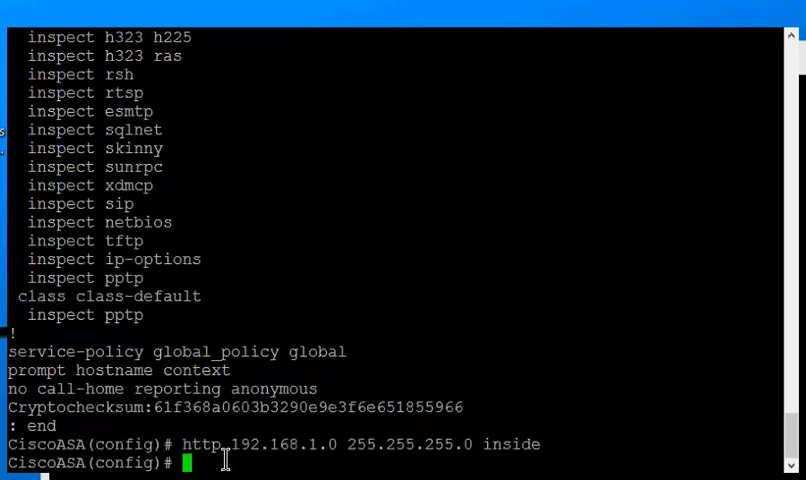
{"action": "type", "text": "http 192.168.1.0 255.255.255.0 inside"}
{"action": "type", "text": "http 0 0 inside"}
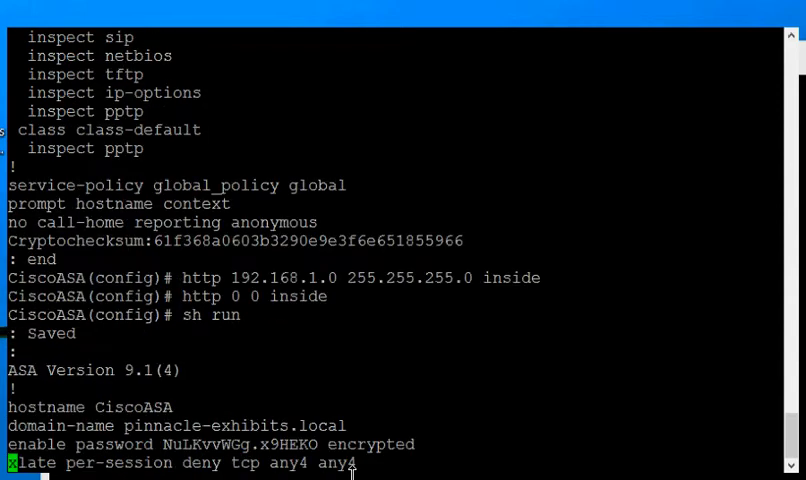
- Page the re-listed config to confirm the http 0.0.0.0 0.0.0.0 inside line
{"action": "scroll", "scroll_direction": "down", "scroll_amount": 3}
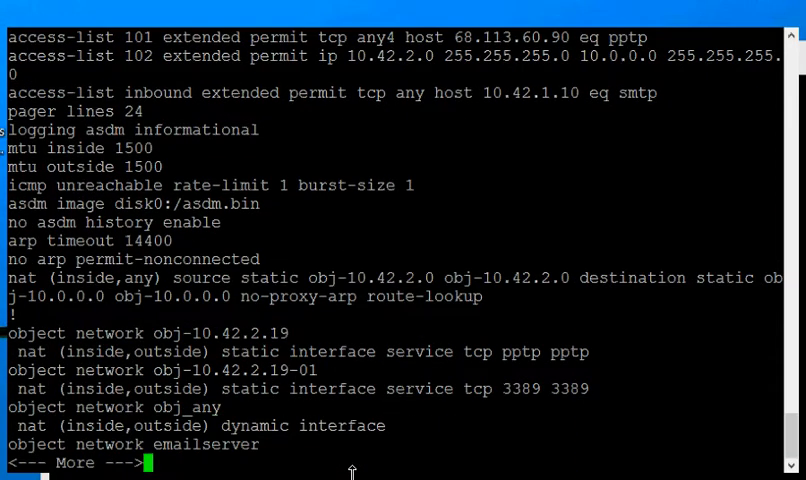
{"action": "key", "text": "space"}
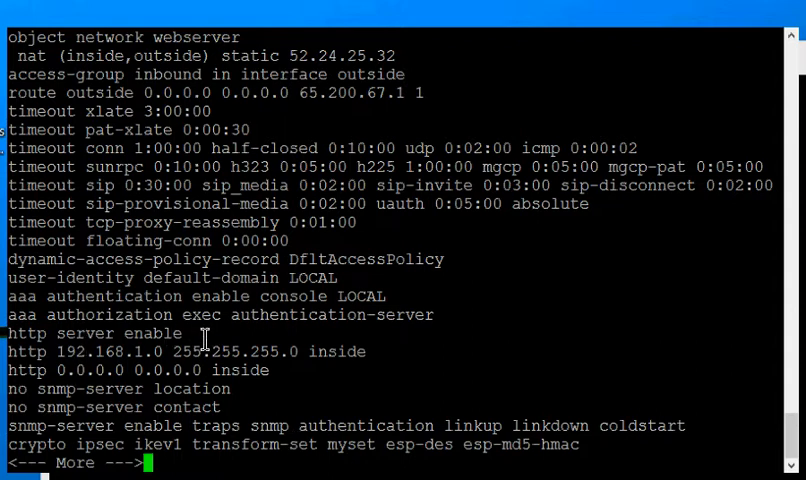
{"action": "mouse_move", "coordinate": [25, 333]}
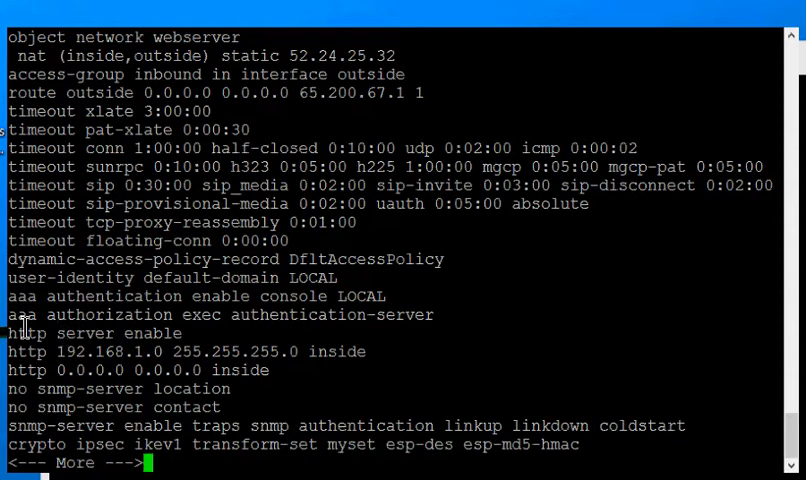
{"action": "mouse_move", "coordinate": [180, 405]}
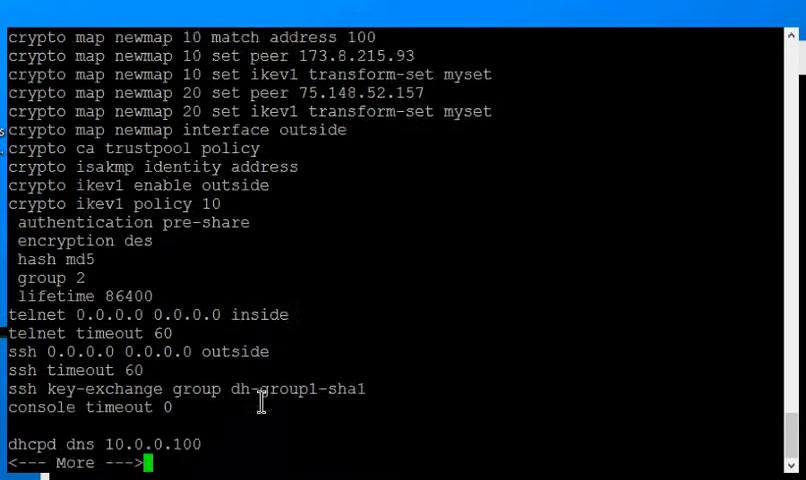
- Finish the config listing and start typing 'no' at the config prompt
{"action": "key", "text": "space"}
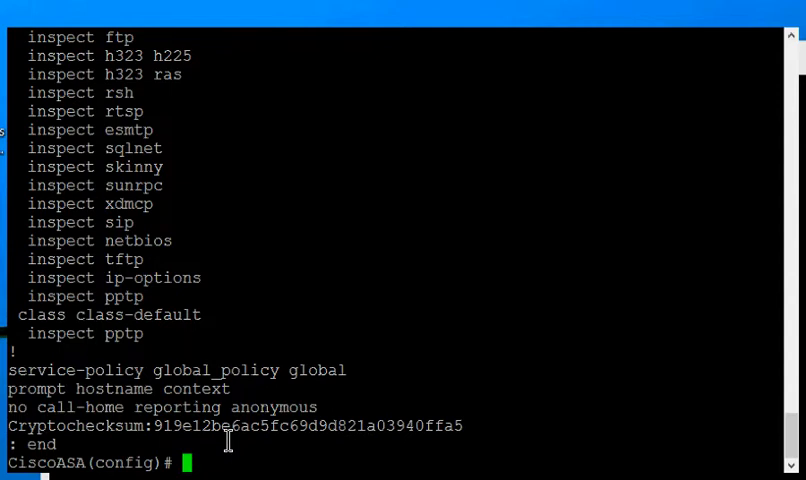
{"action": "type", "text": "no"}
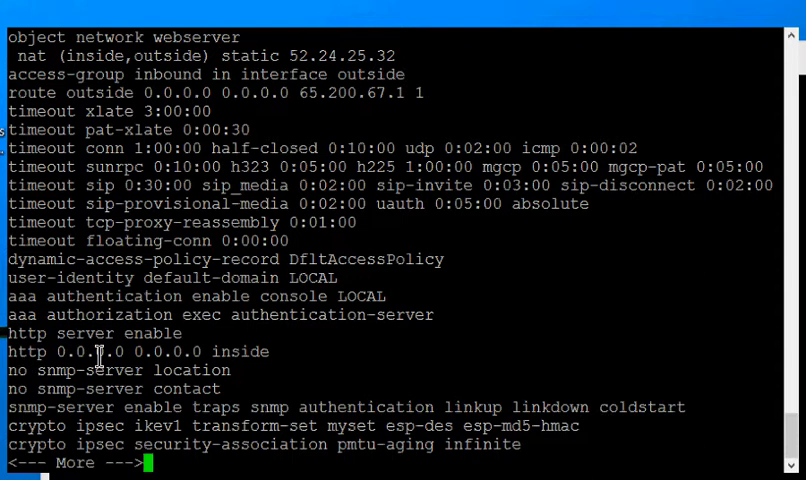
{"action": "mouse_move", "coordinate": [297, 351]}
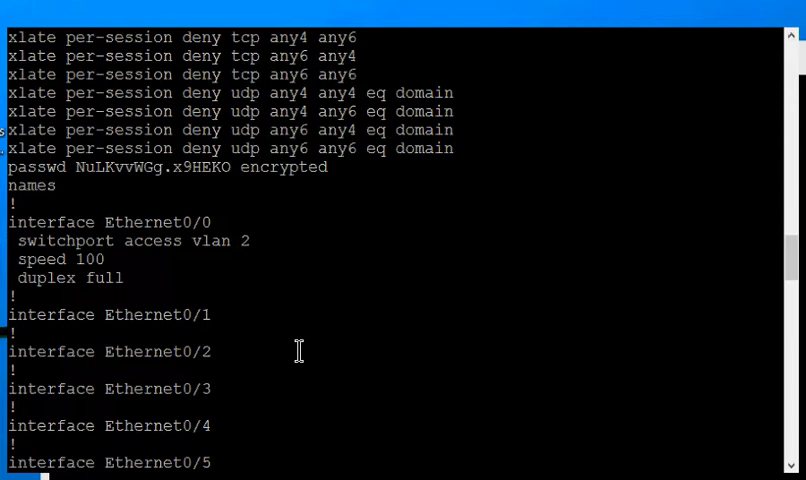
- Scroll the fresh running-config listing to verify the 192.168.1.0 http line is gone
{"action": "scroll", "scroll_direction": "down", "scroll_amount": 3}
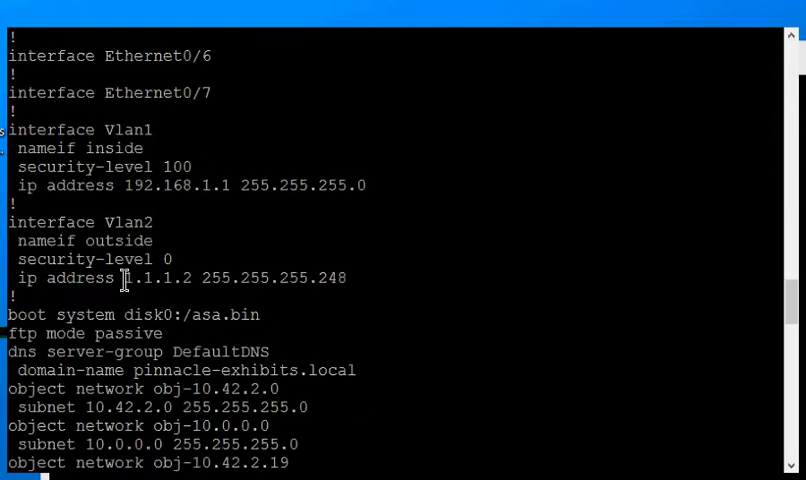
{"action": "mouse_move", "coordinate": [316, 196]}
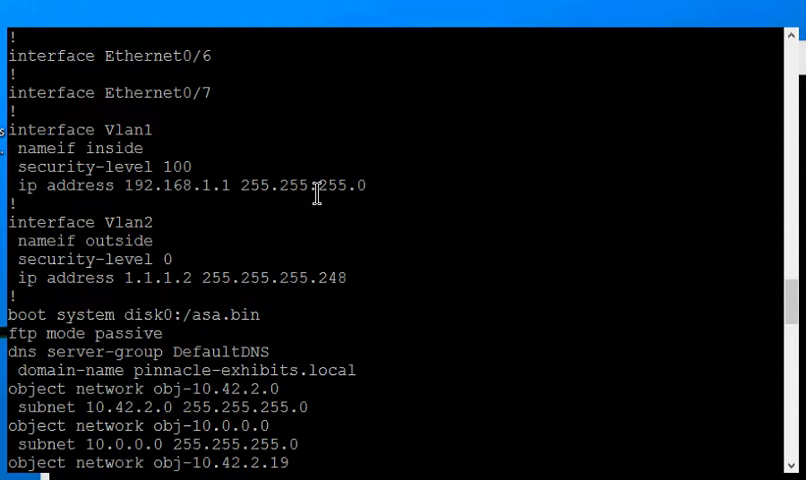
{"action": "mouse_move", "coordinate": [394, 304]}
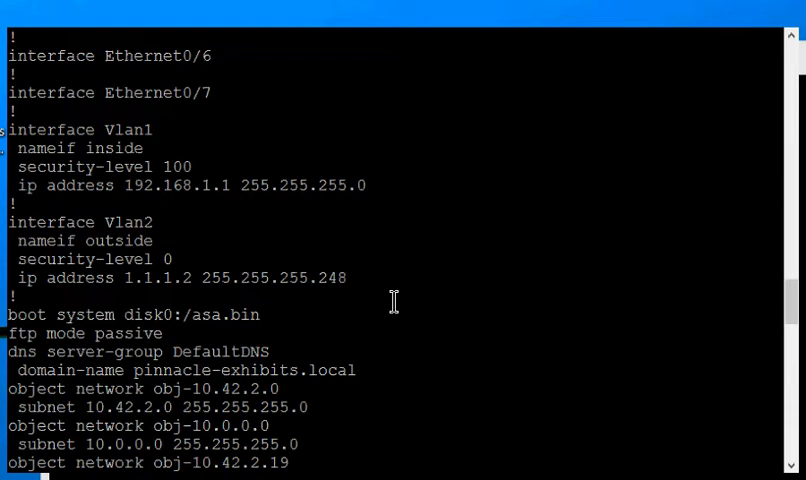
{"action": "mouse_move", "coordinate": [400, 322]}
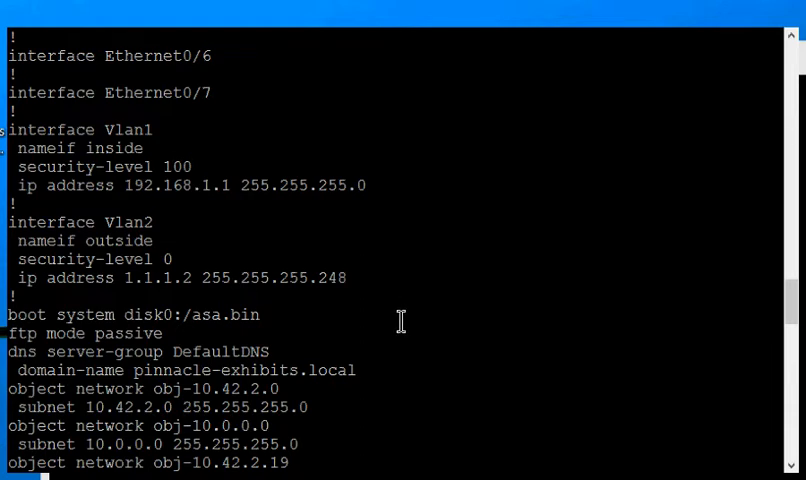